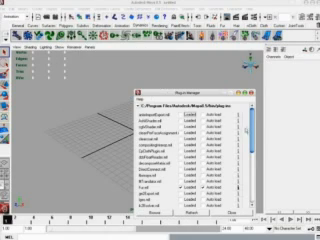
{"action": "scroll", "scroll_direction": "down", "scroll_amount": 3}
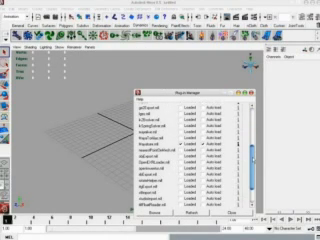